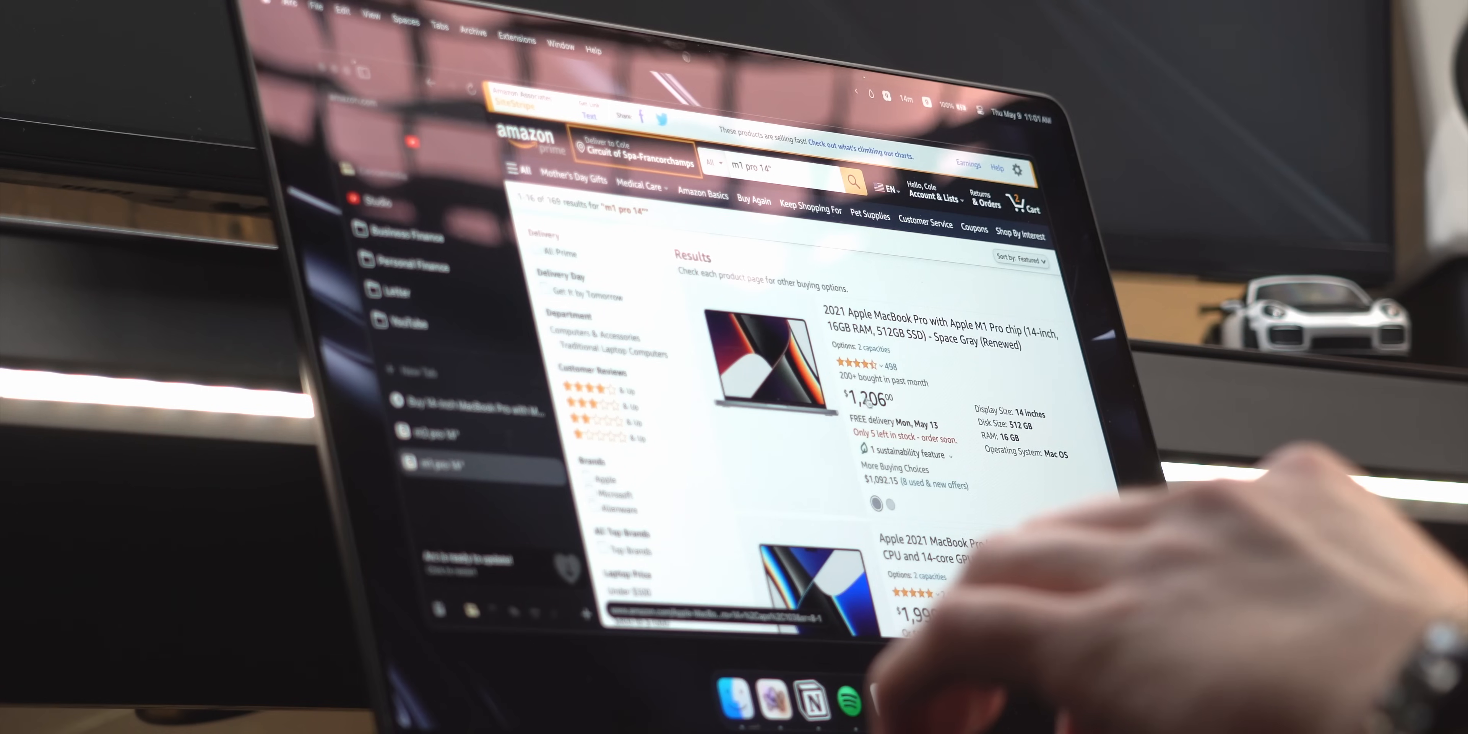
scroll(down, 3)
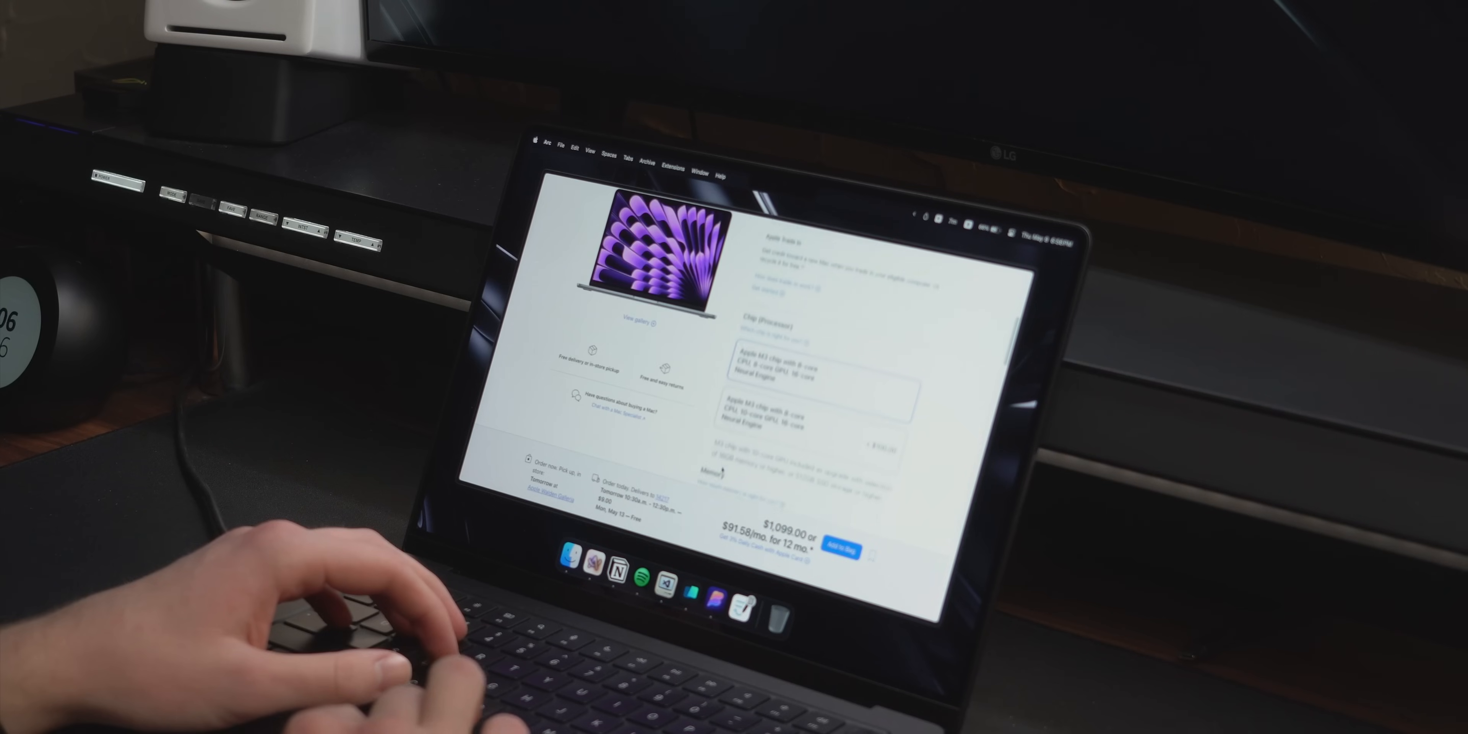
scroll(down, 3)
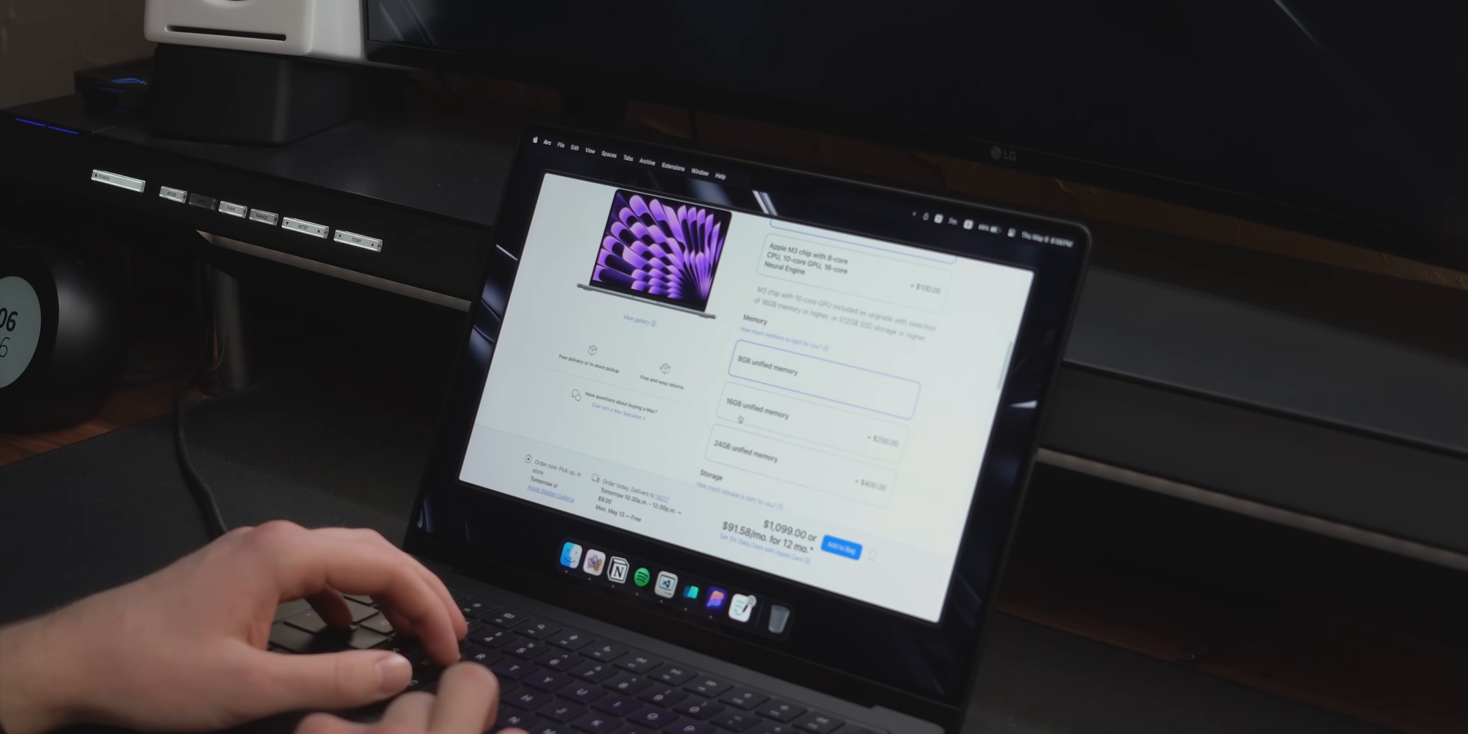